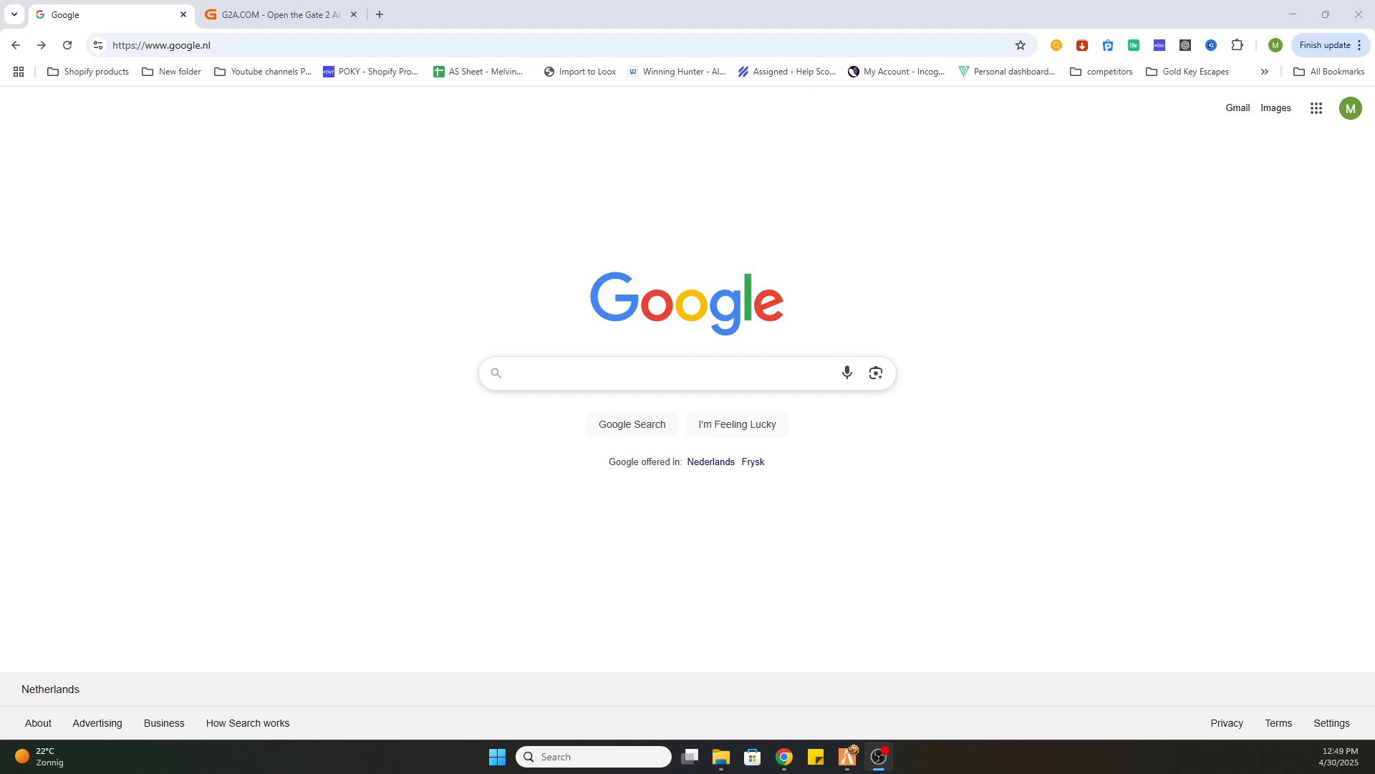
mouse_move(603, 504)
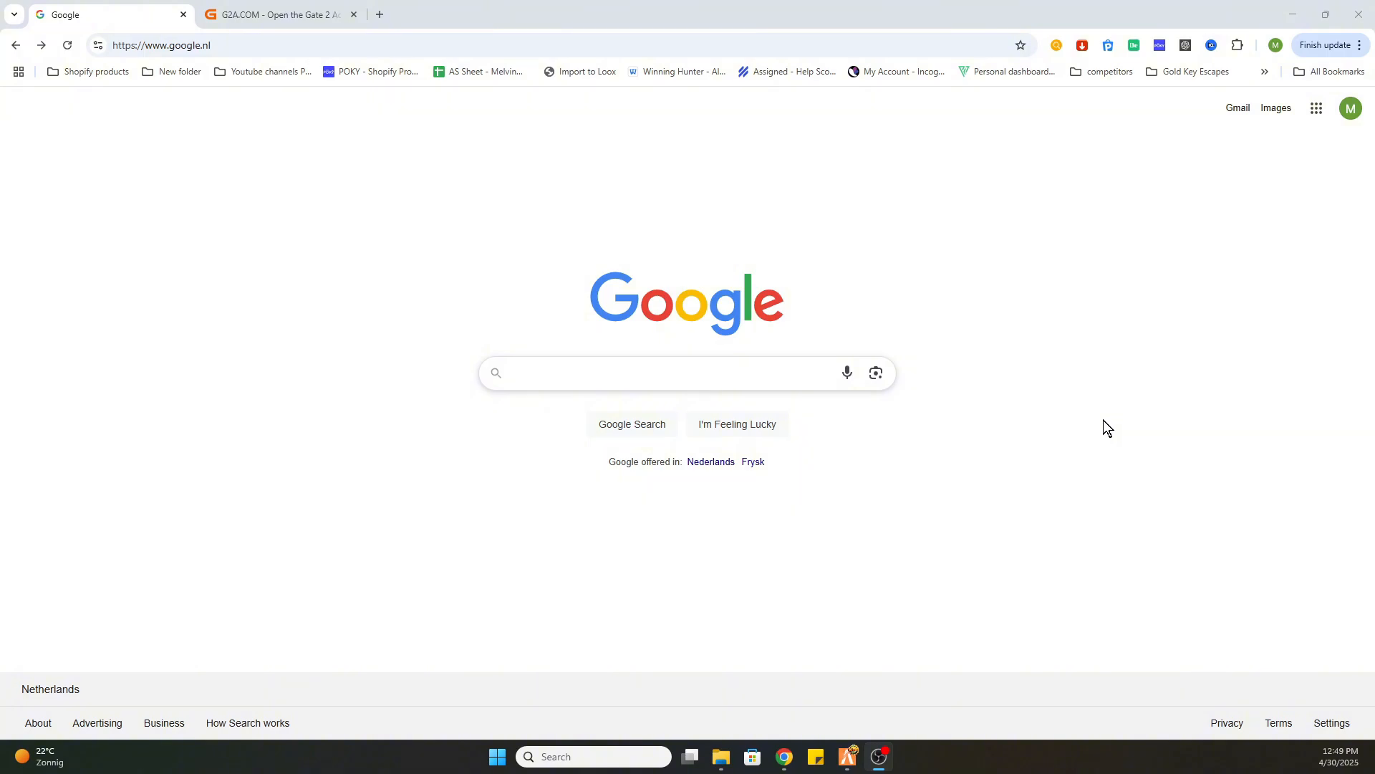
Focus the empty Google search box to reveal recent search suggestions.
click(624, 372)
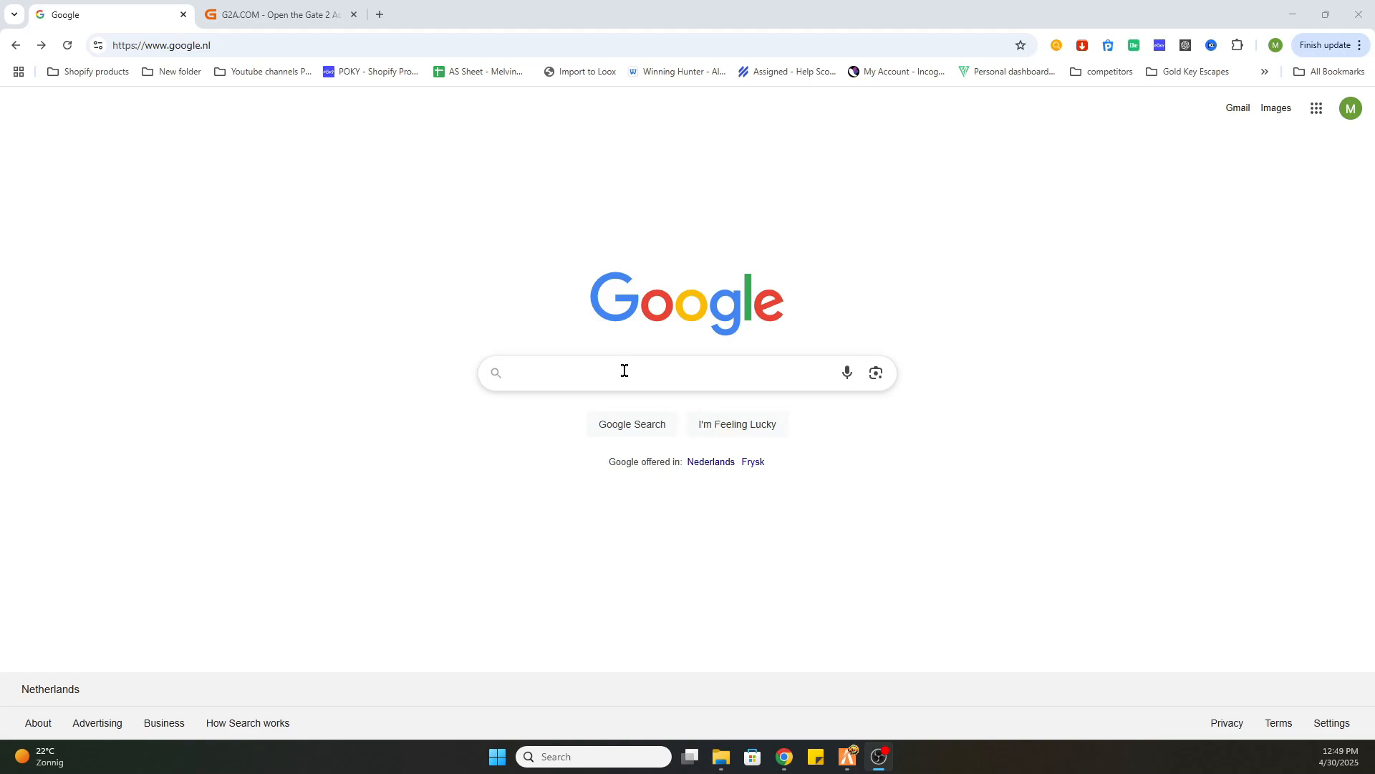
mouse_move(666, 366)
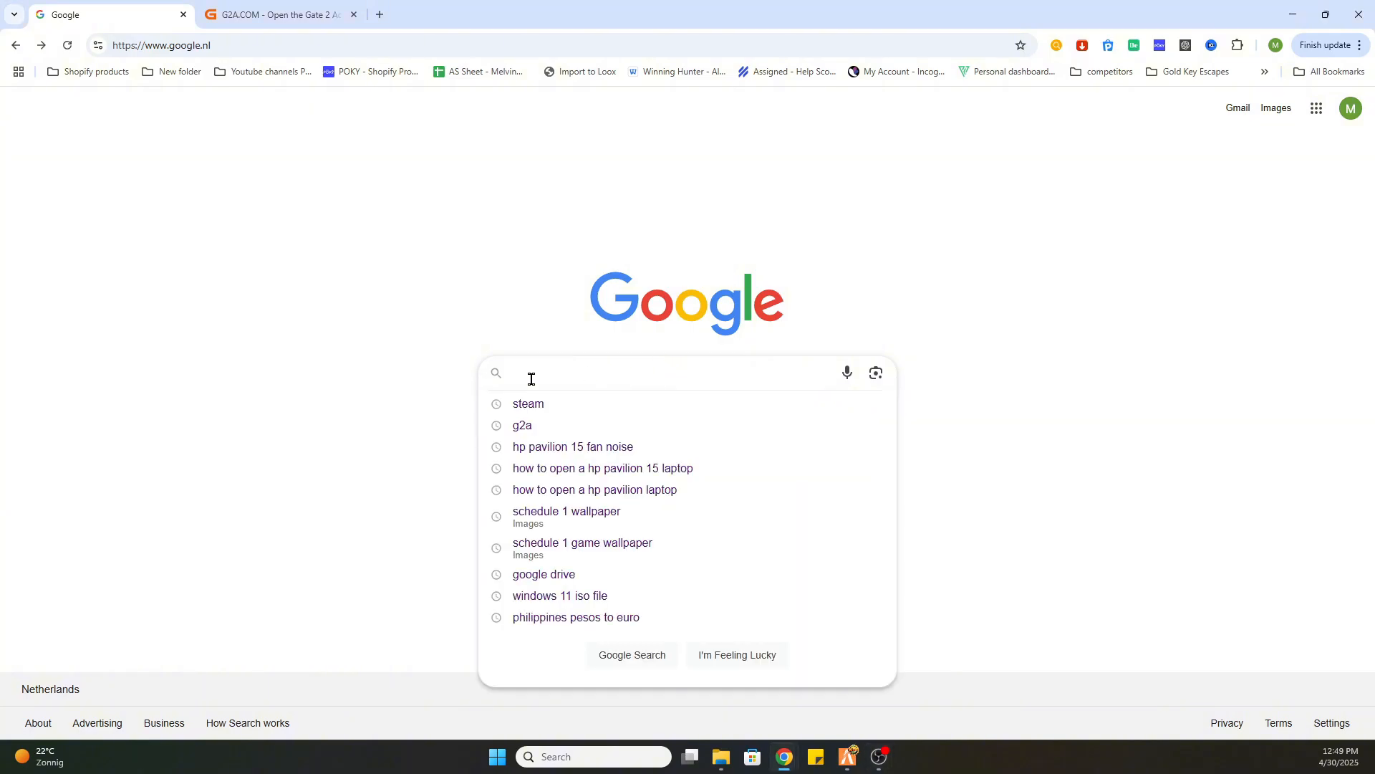
Reach the Steam Until Dawn store page via Google and scroll to its 69,99€ price.
click(528, 403)
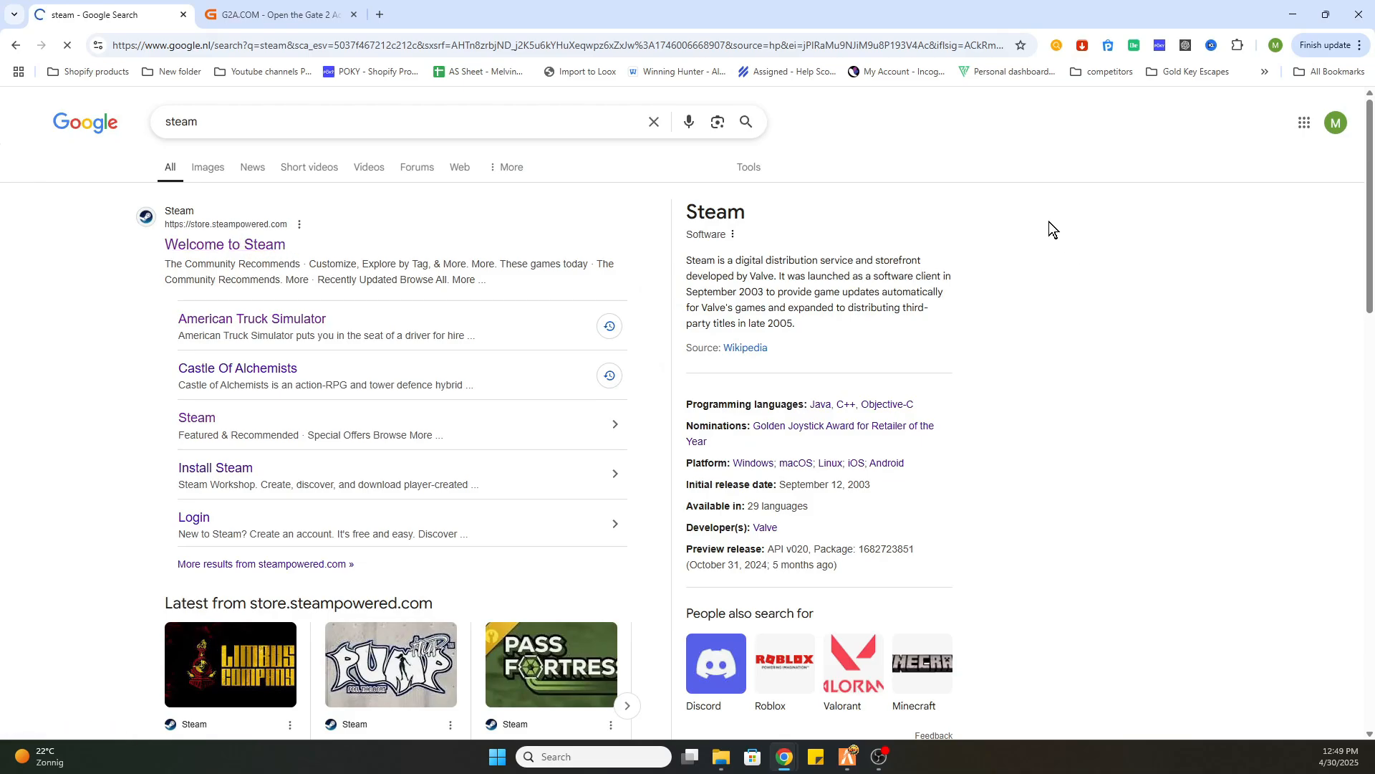
click(223, 245)
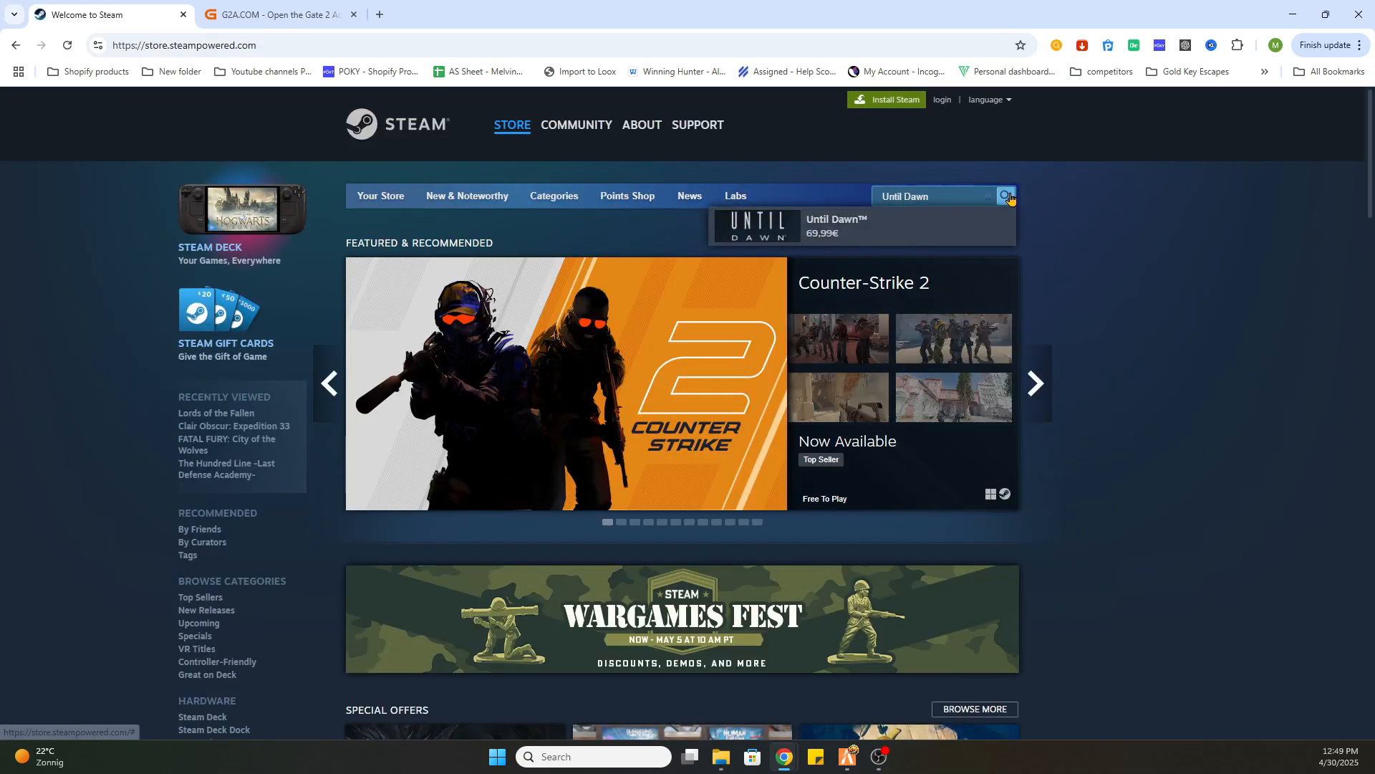
click(833, 225)
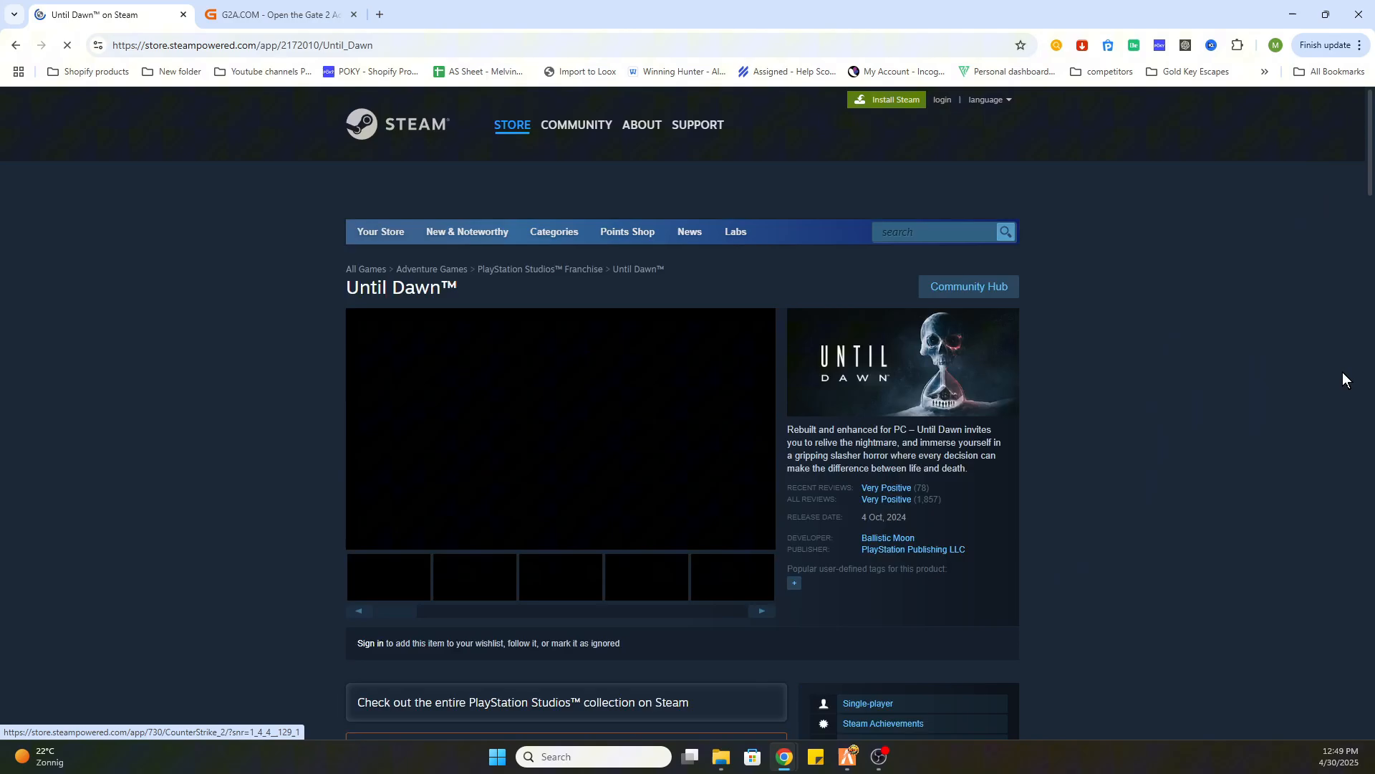
scroll(down, 3)
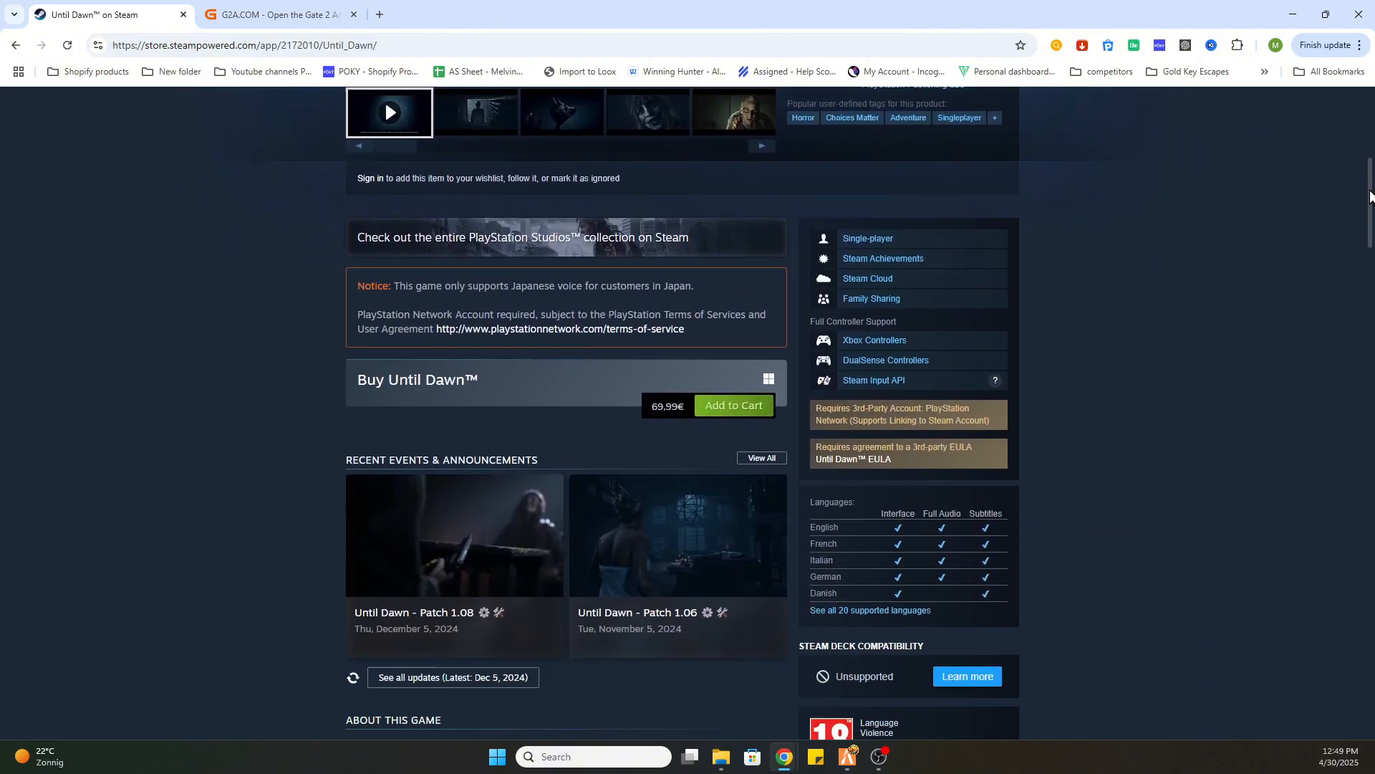
scroll(down, 3)
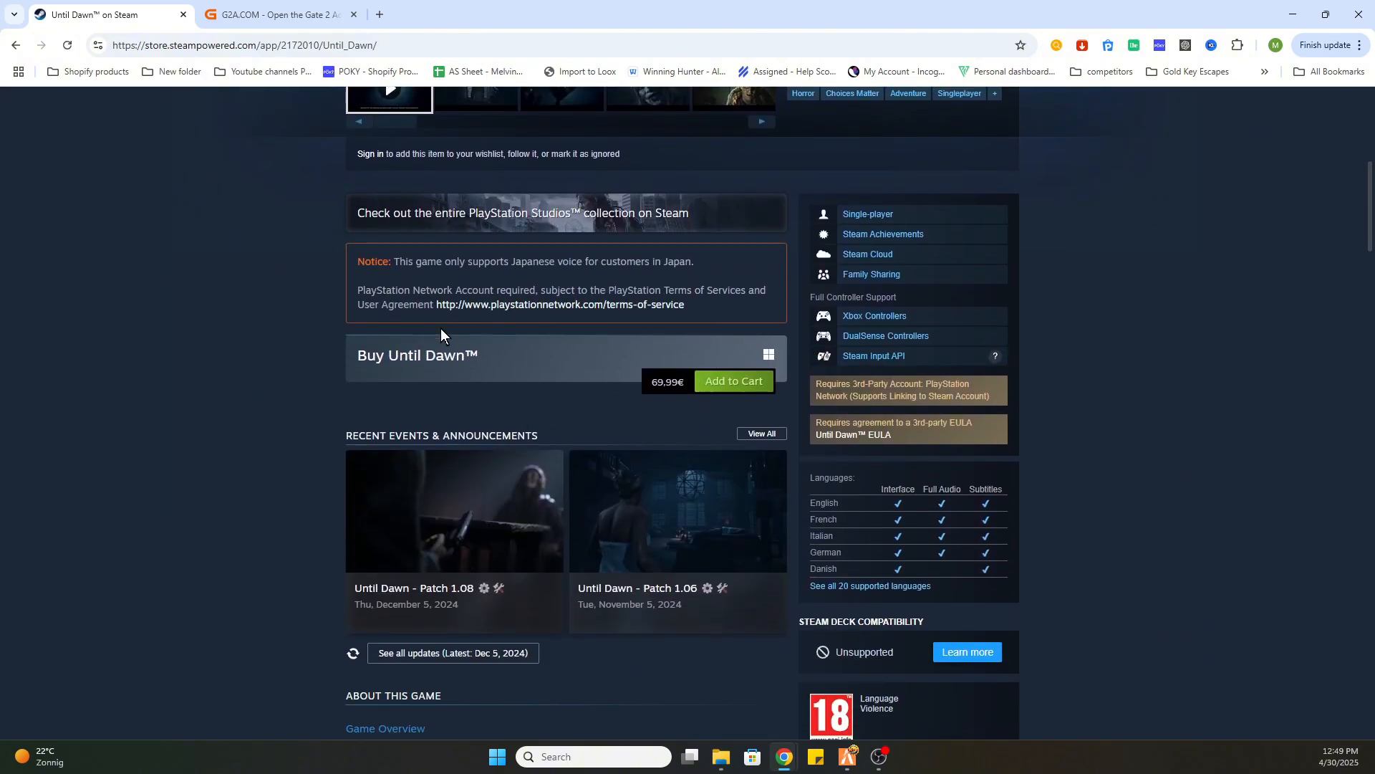
mouse_move(645, 426)
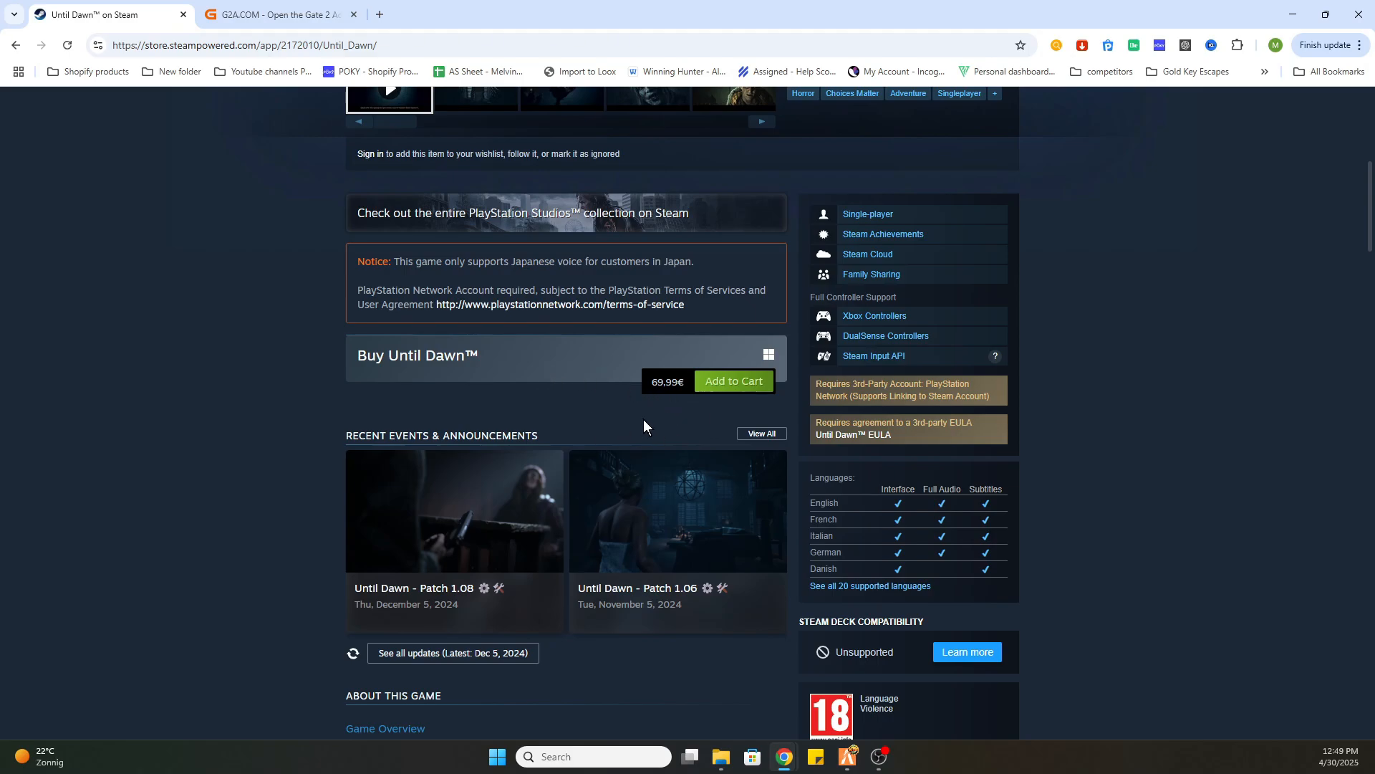
mouse_move(647, 368)
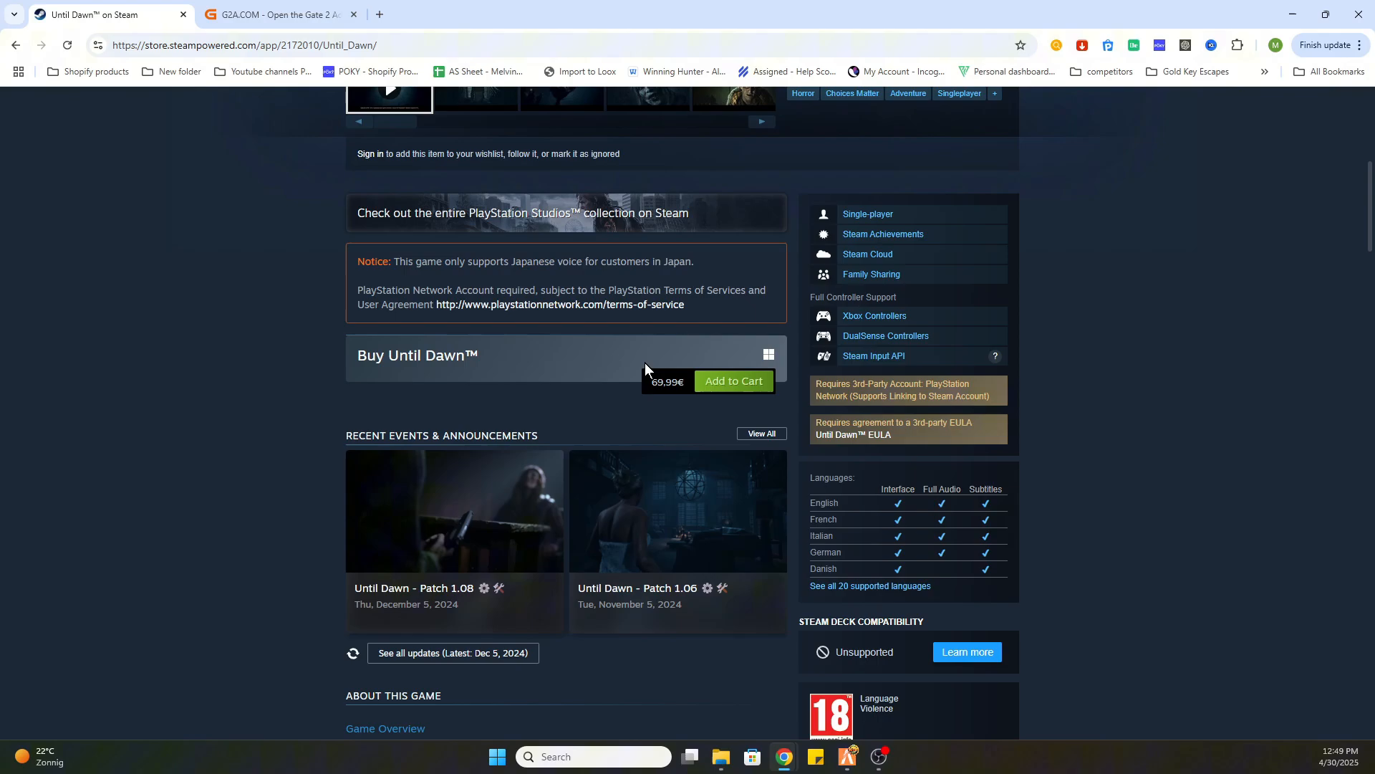
mouse_move(662, 343)
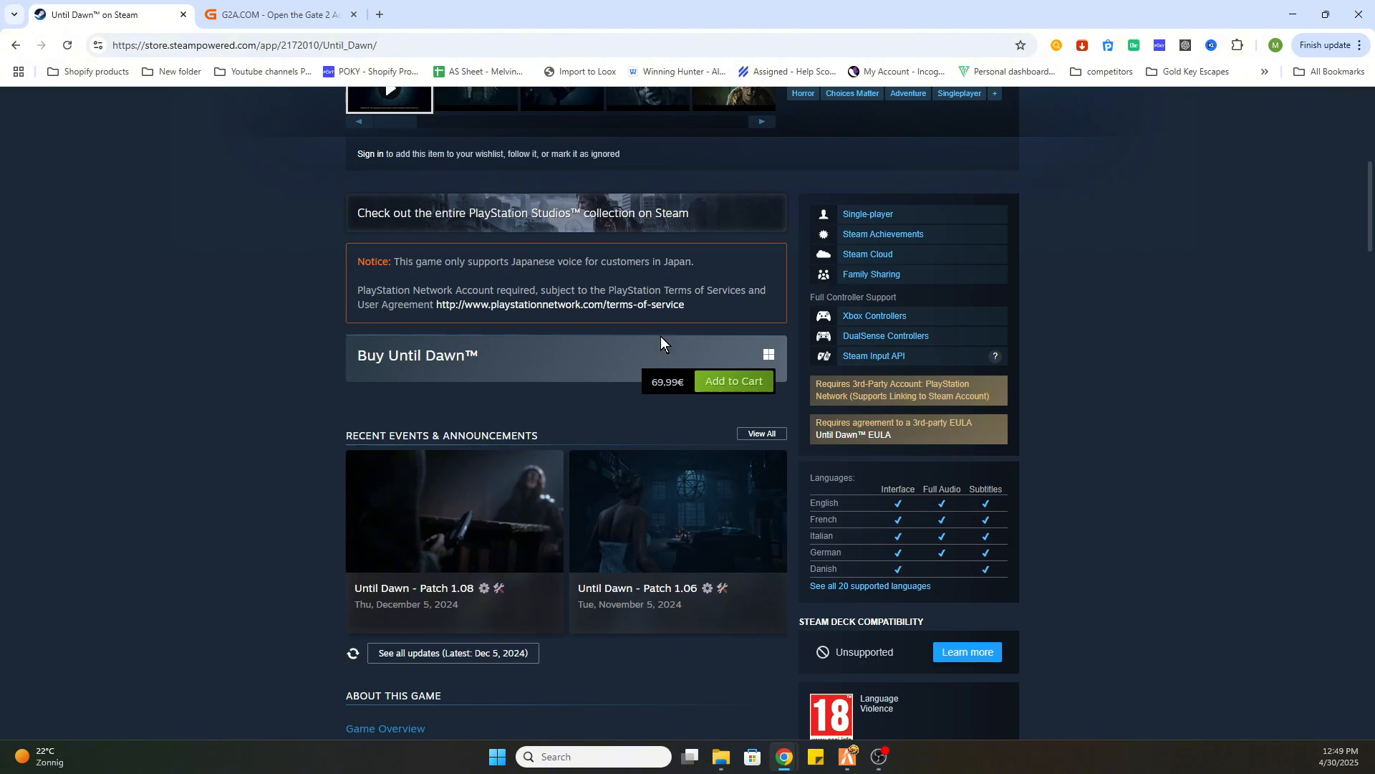
mouse_move(478, 279)
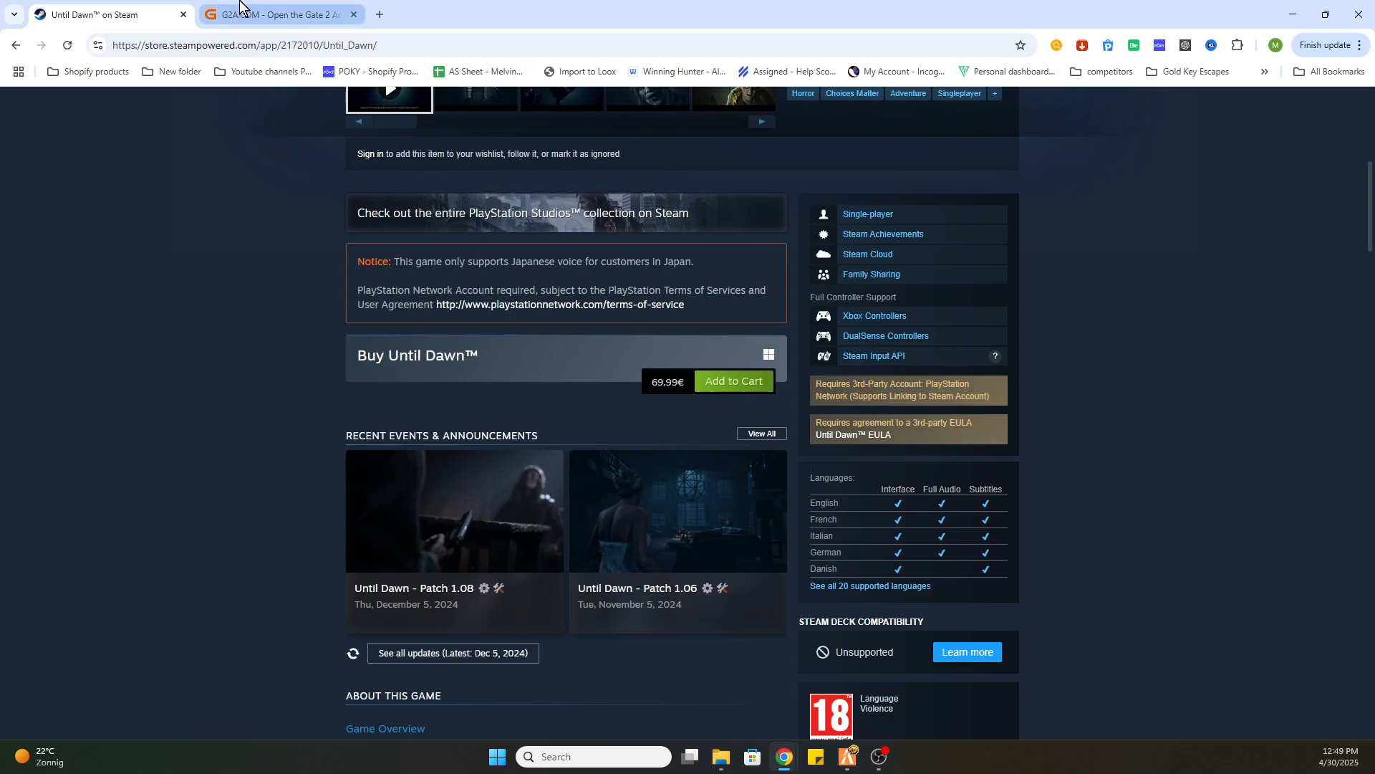
Search G2A for 'Until Dawn' and scroll the full results to the PC listings.
click(273, 15)
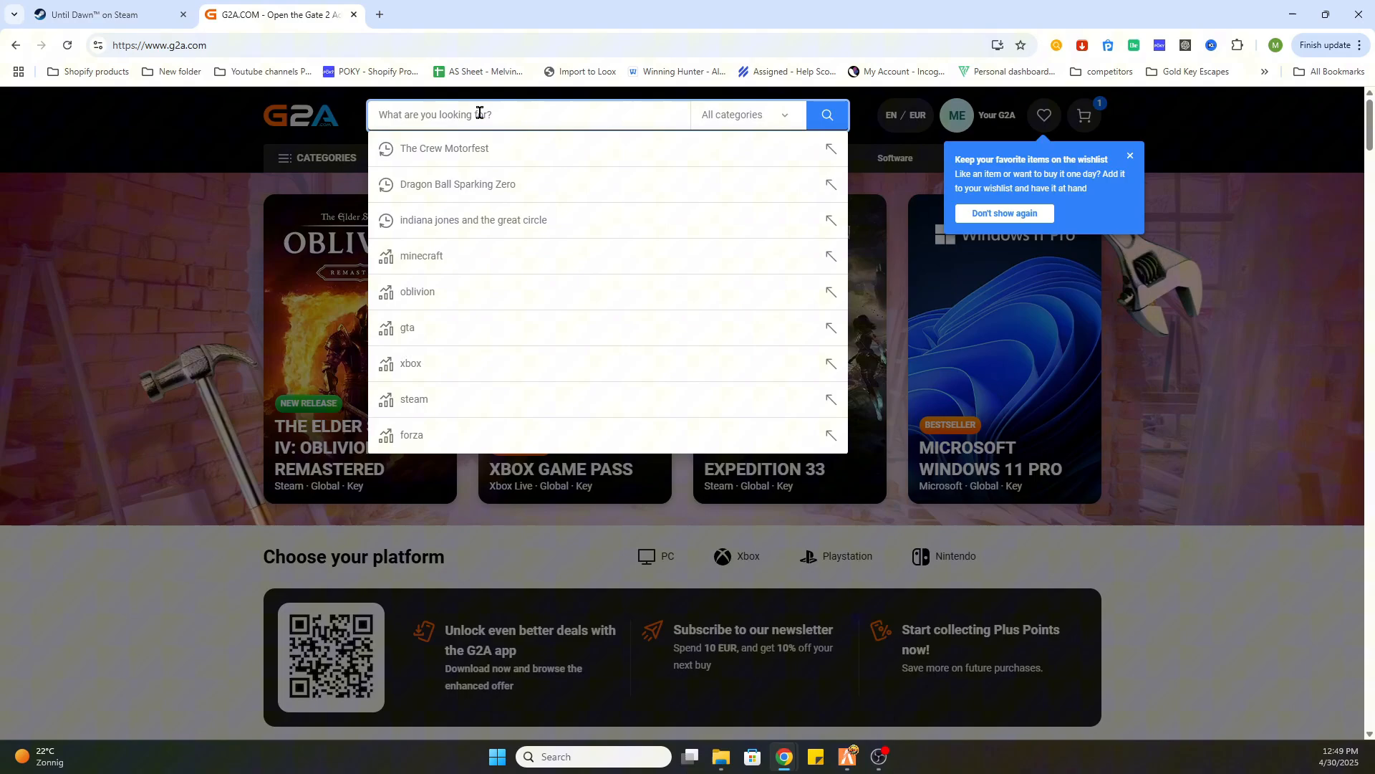
text(Until Dawn)
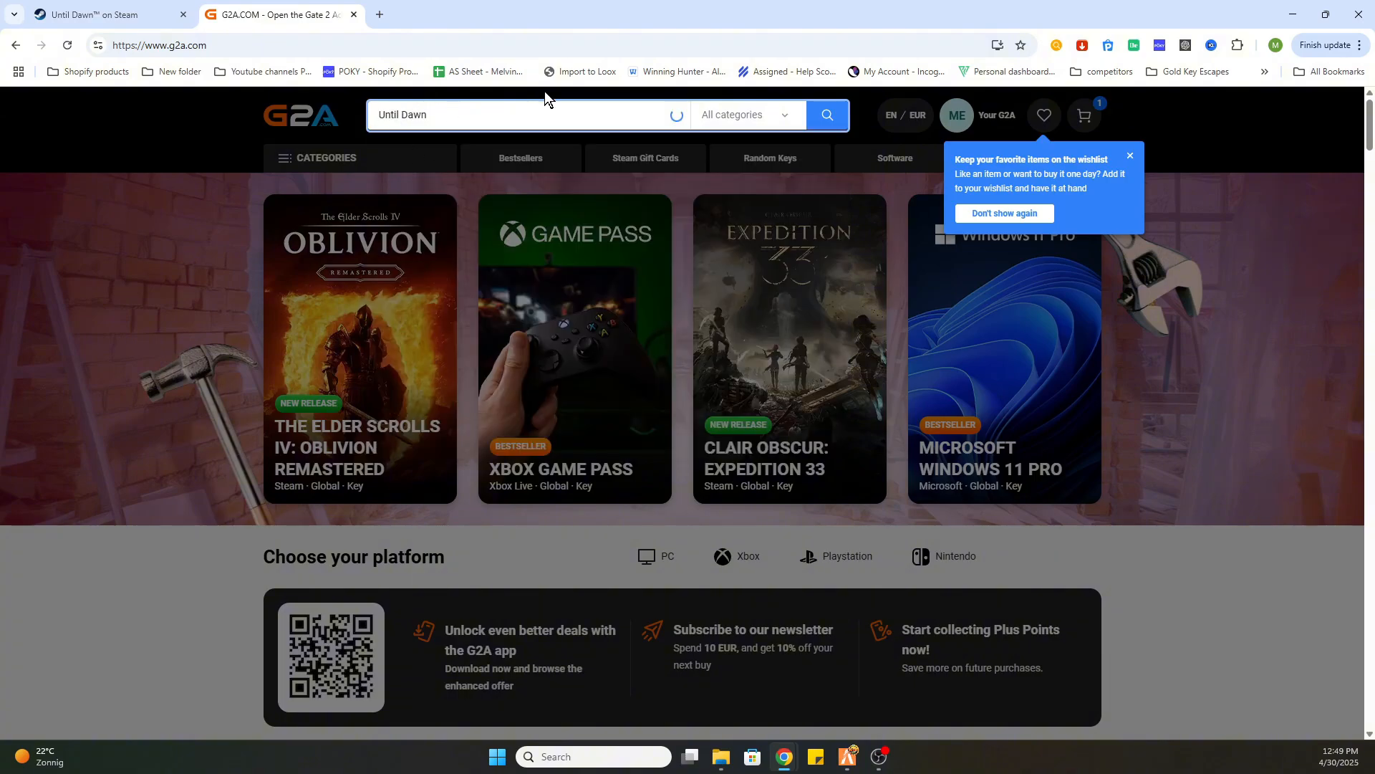
click(526, 114)
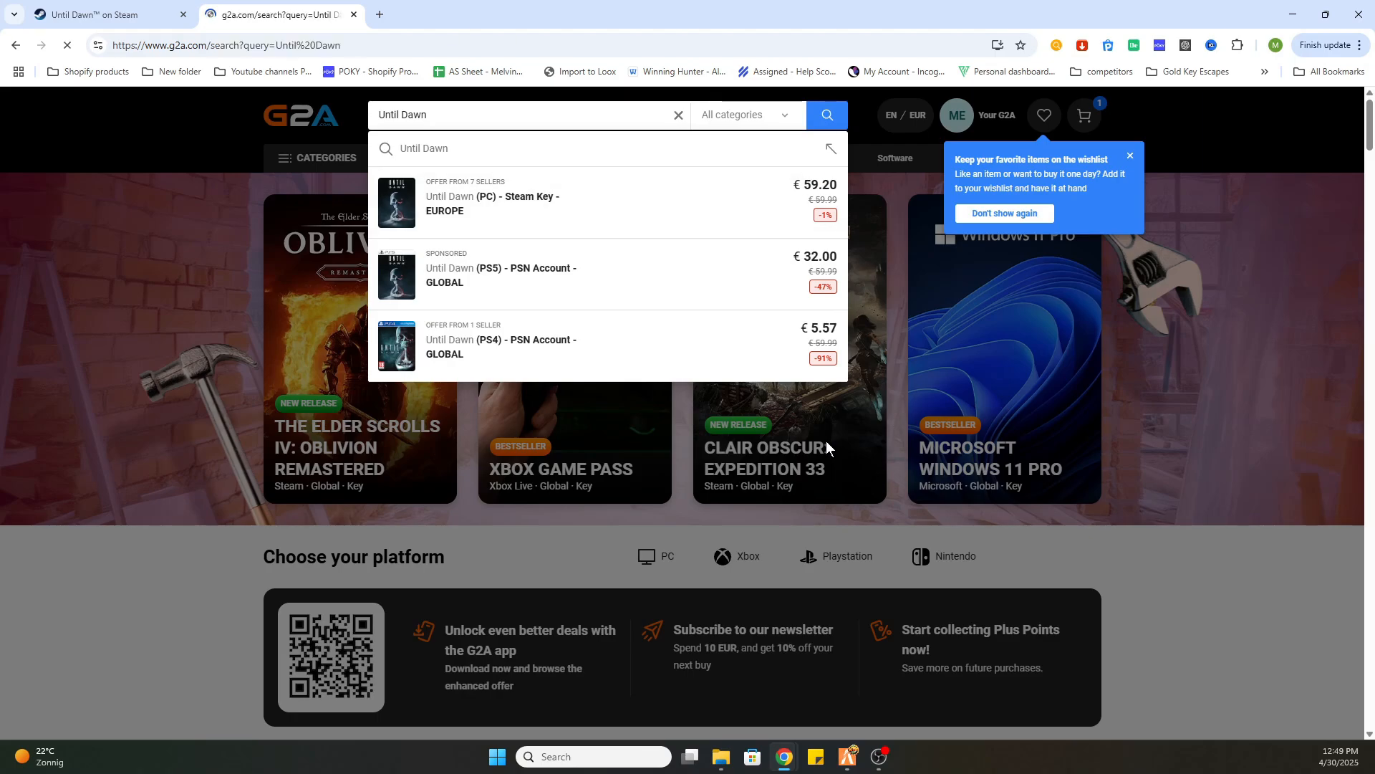
click(825, 115)
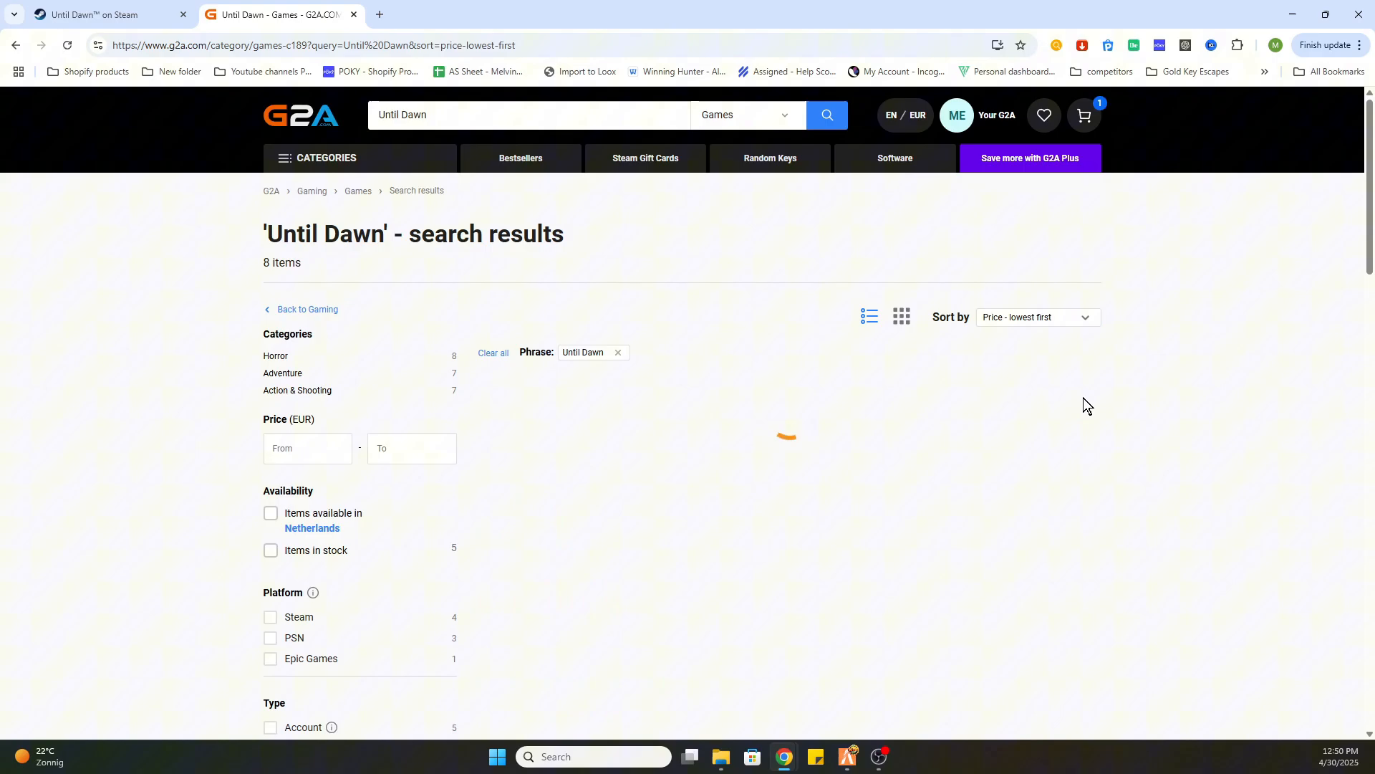
scroll(down, 3)
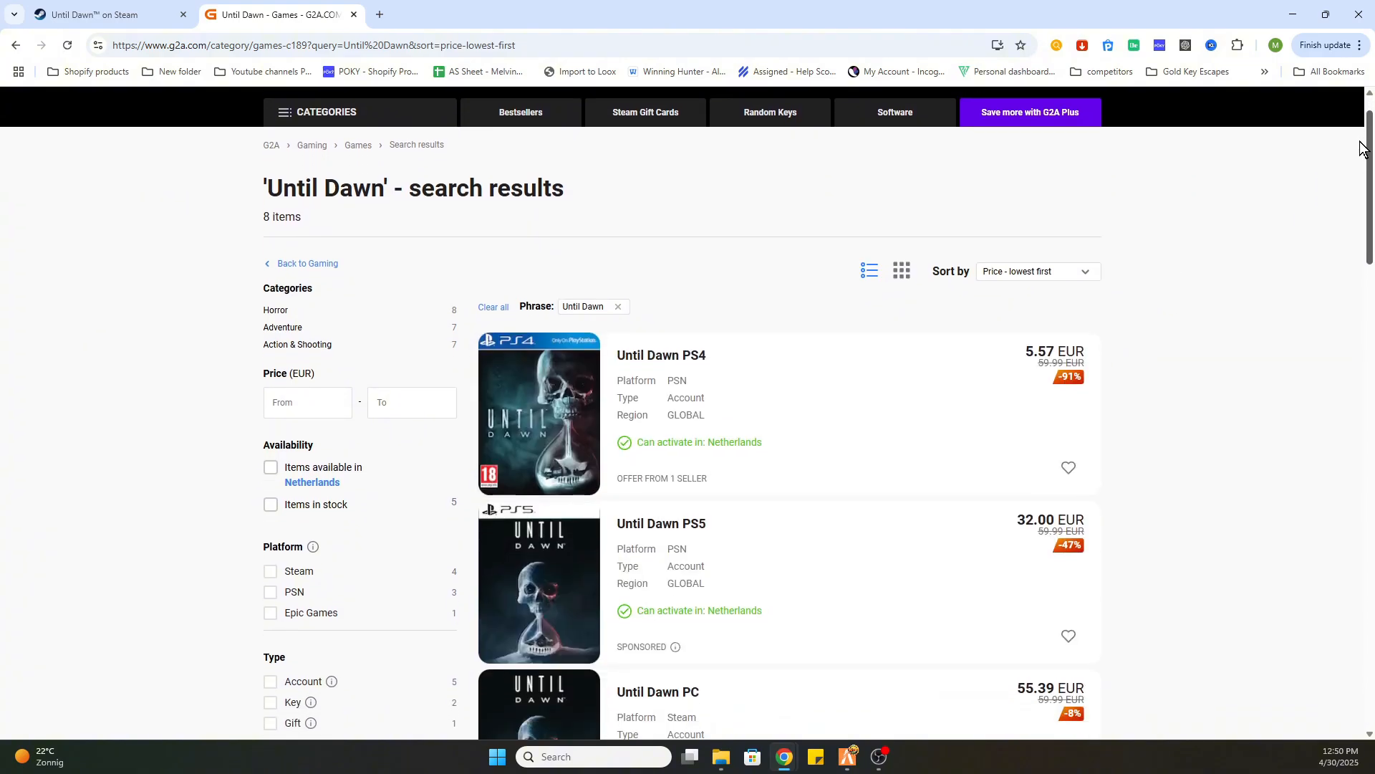
scroll(down, 3)
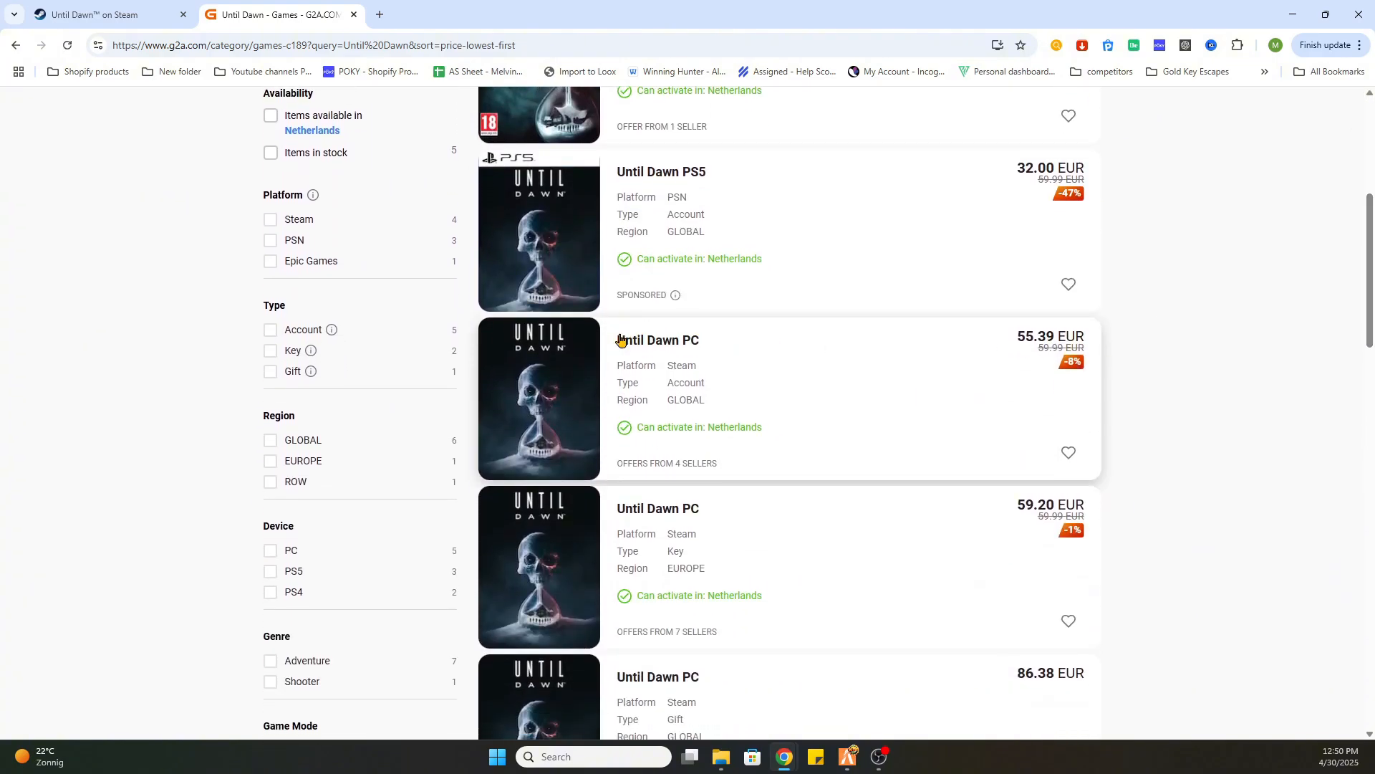
mouse_move(638, 401)
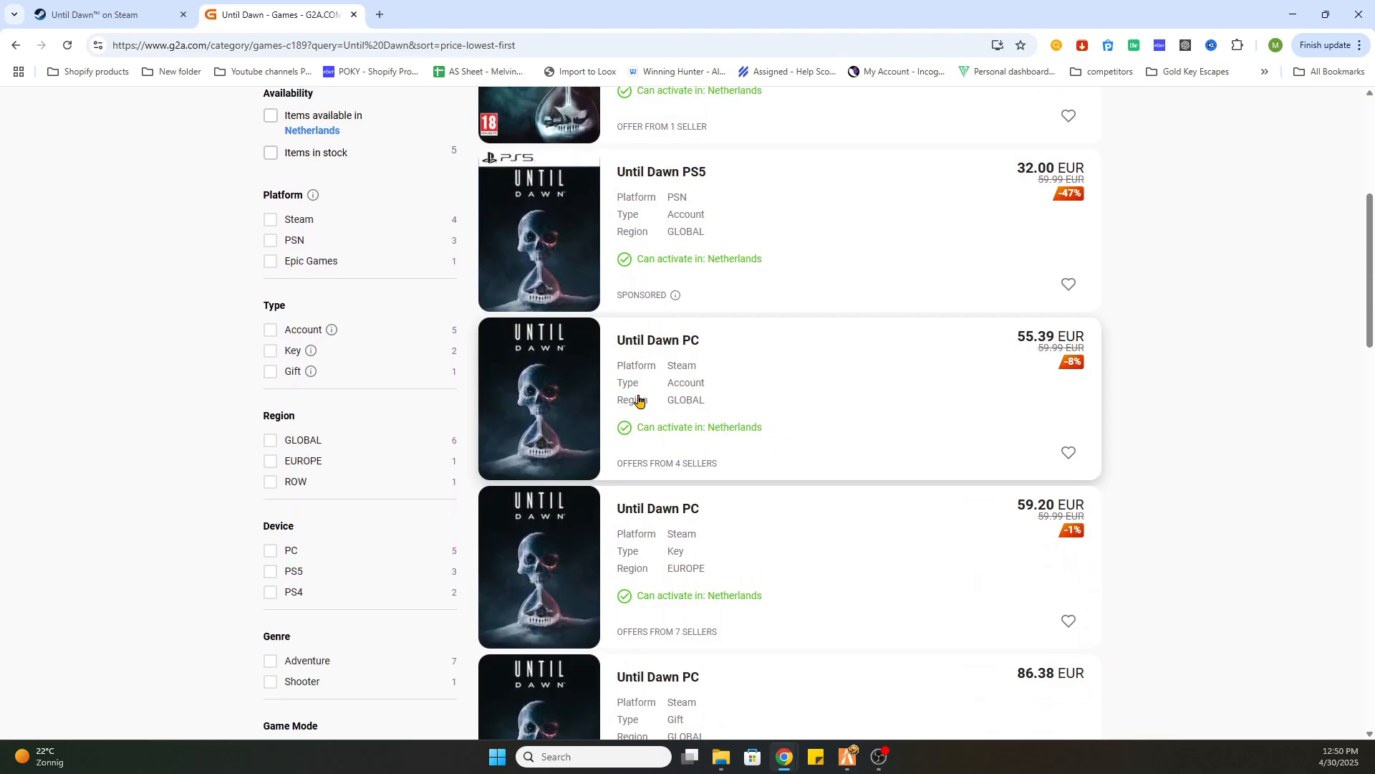
mouse_move(789, 452)
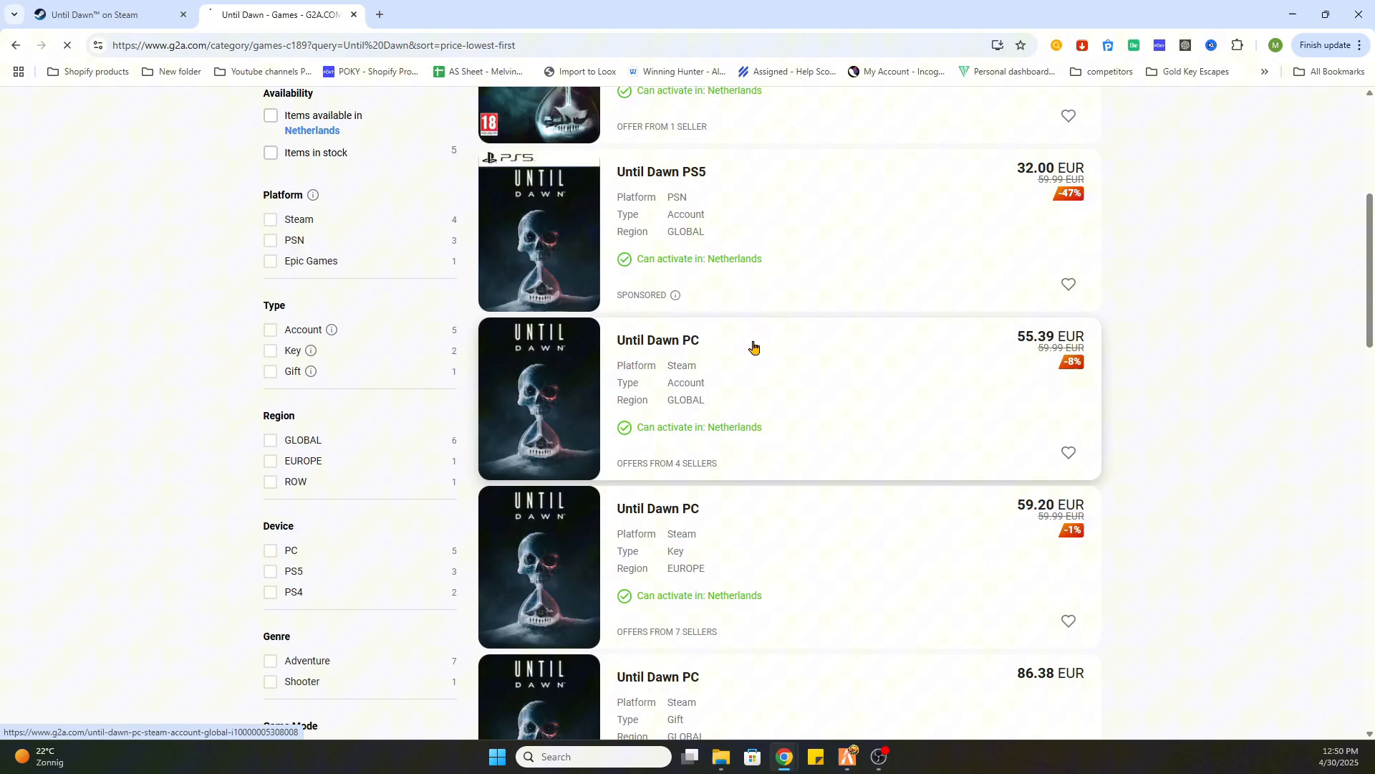
Open the Until Dawn PC Steam Account GLOBAL listing (€61.47) and compare with Steam's 69,99€.
click(657, 340)
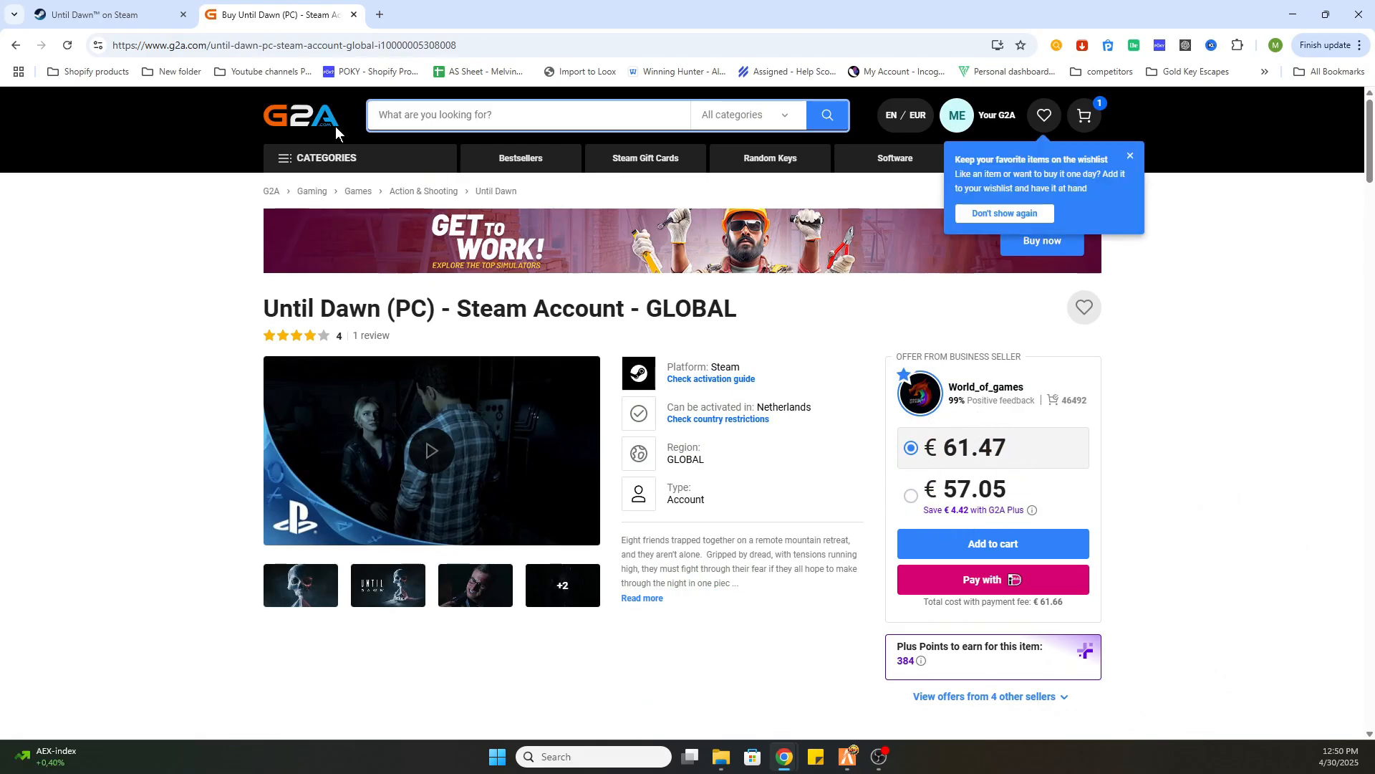
click(106, 14)
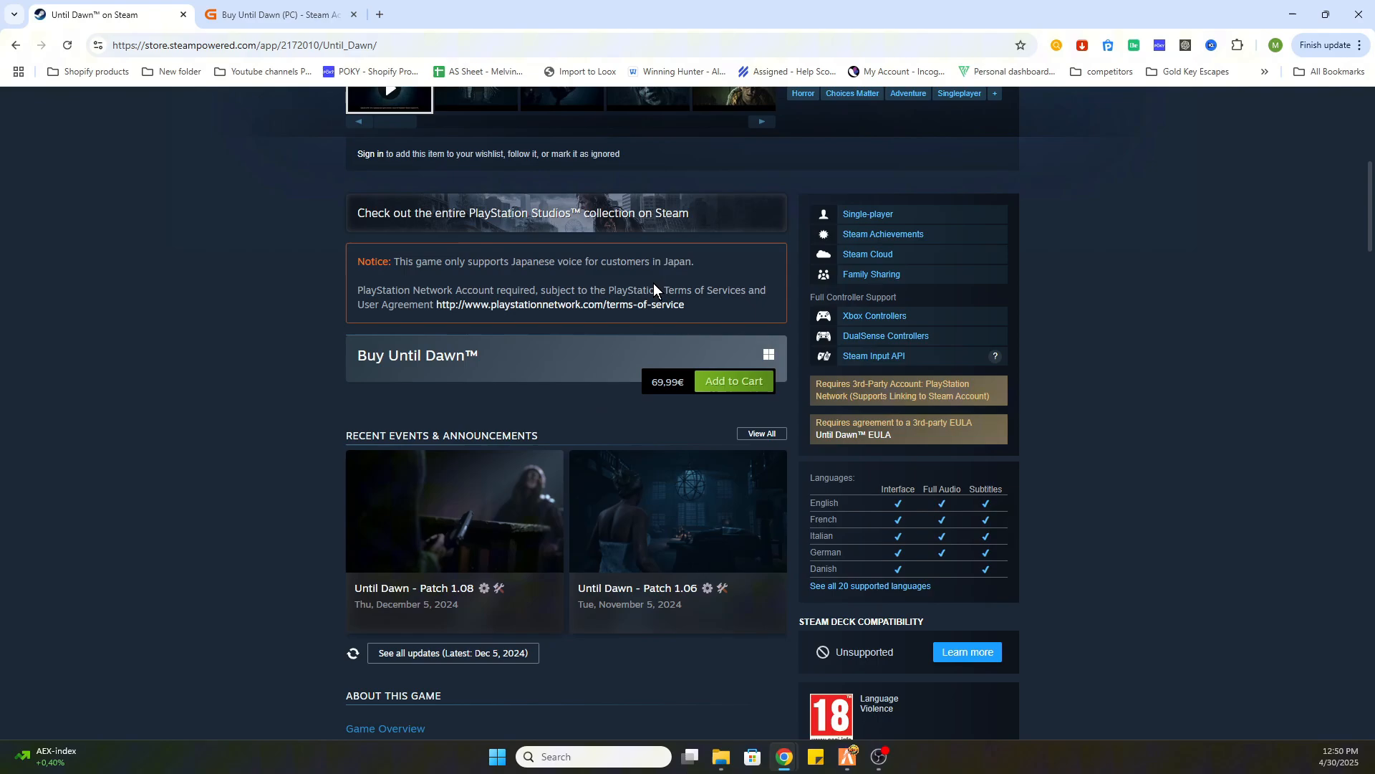
mouse_move(274, 14)
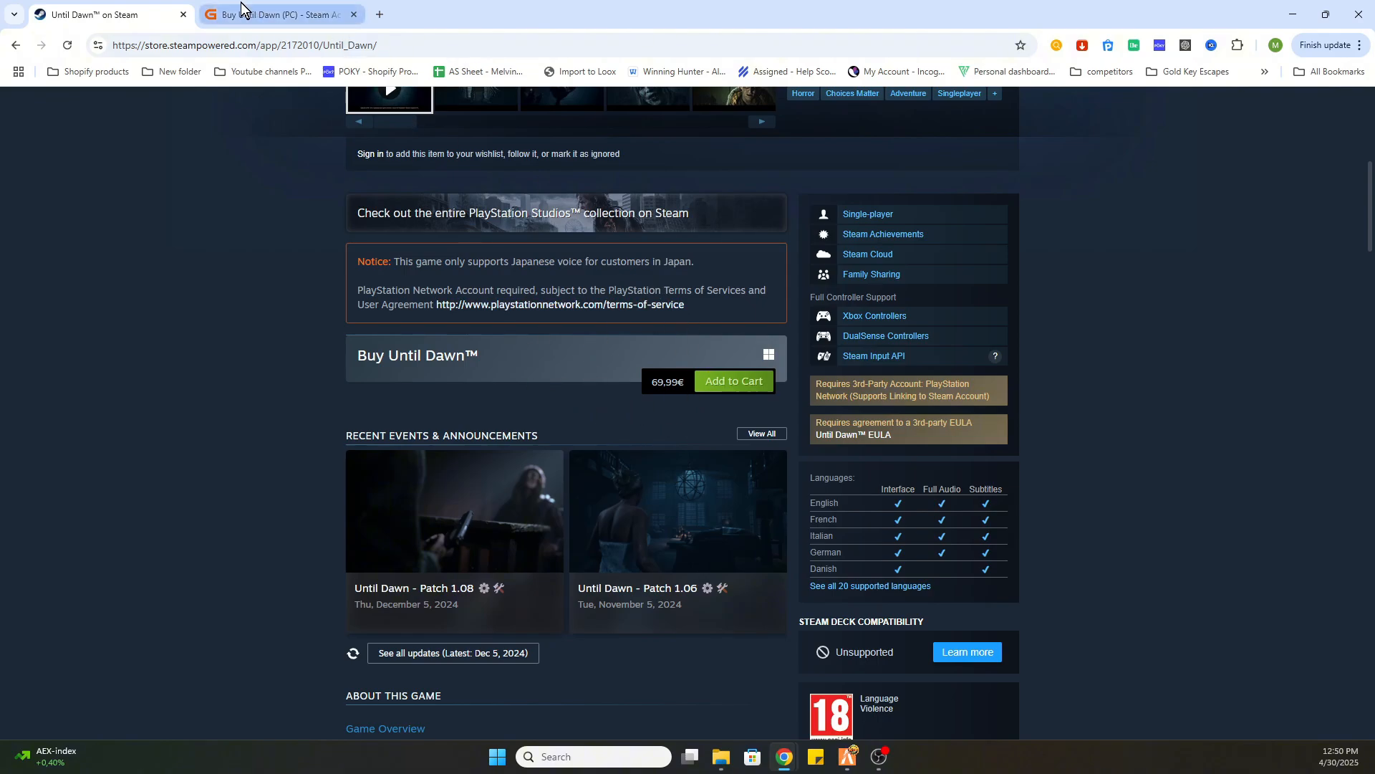
click(277, 14)
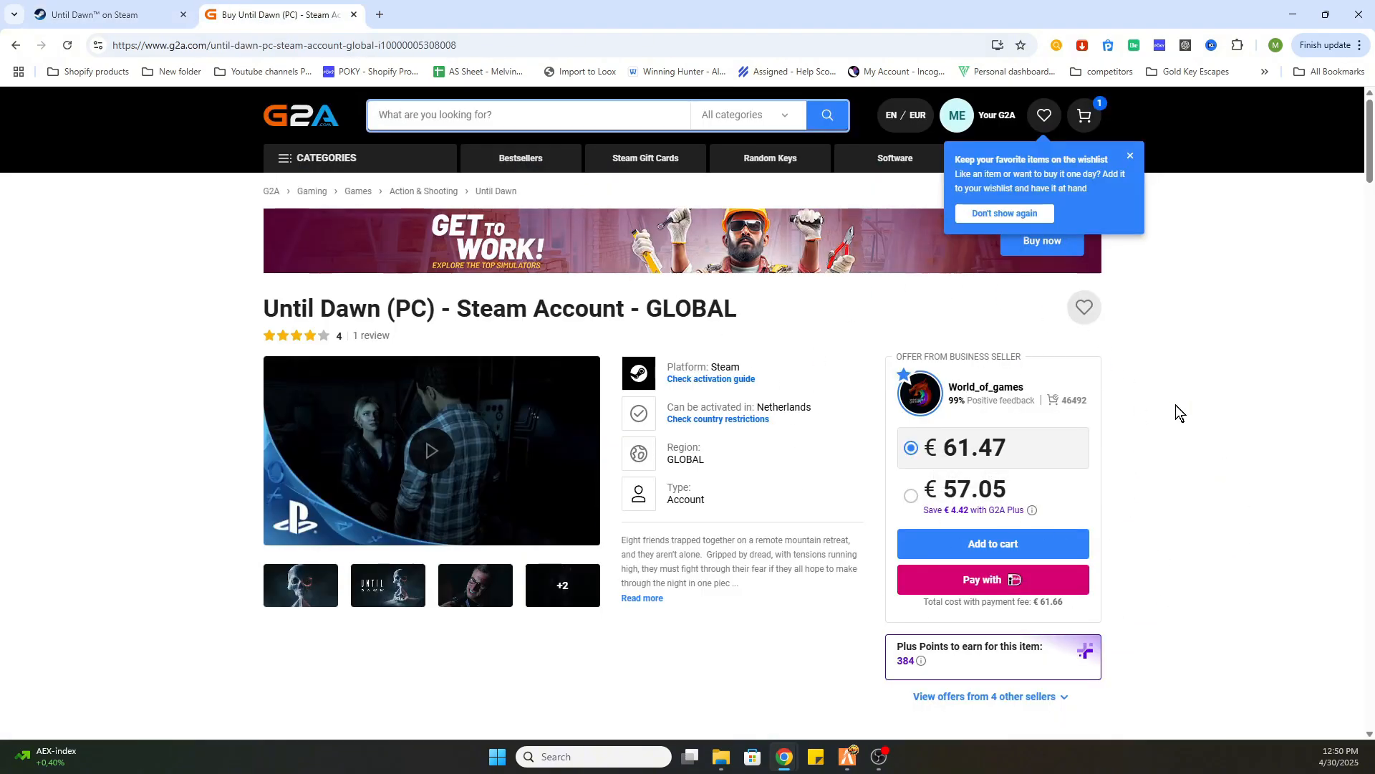
mouse_move(1269, 564)
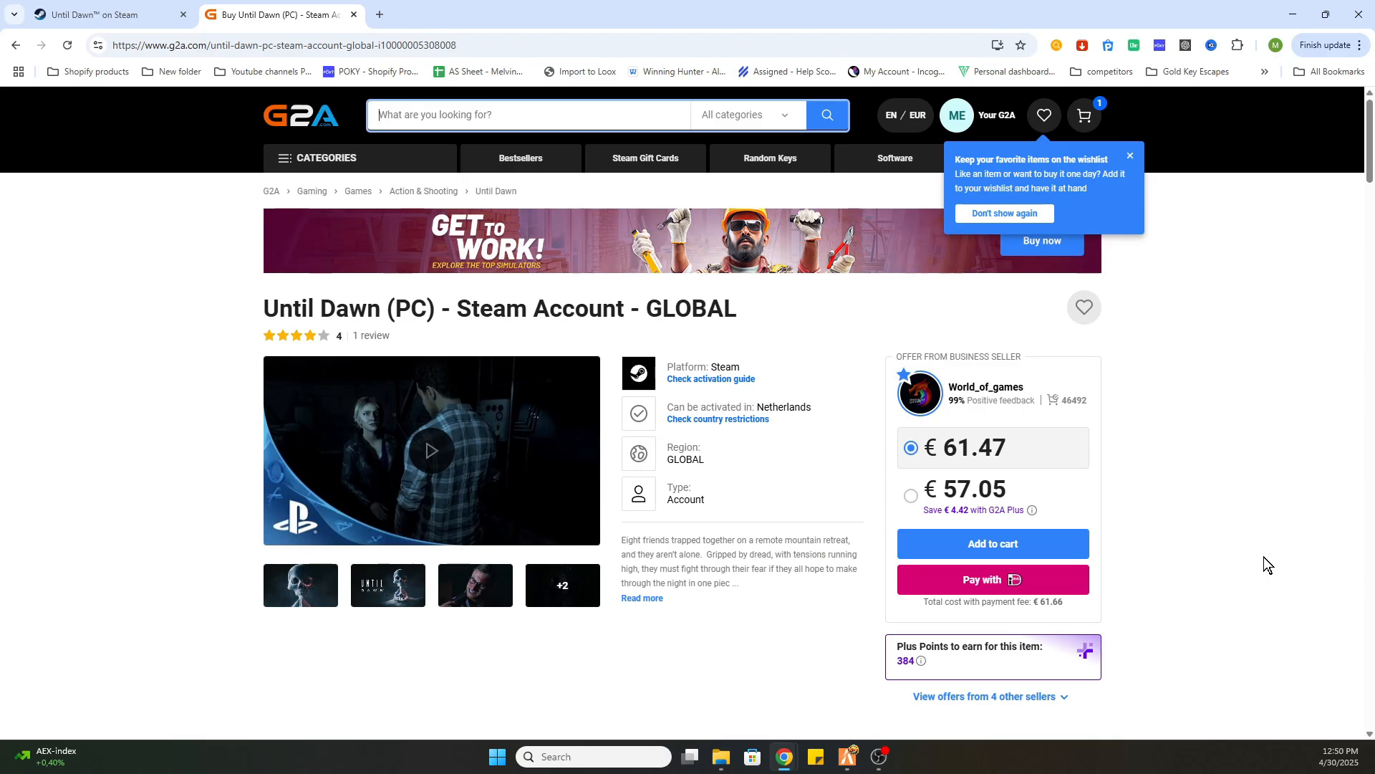
mouse_move(595, 547)
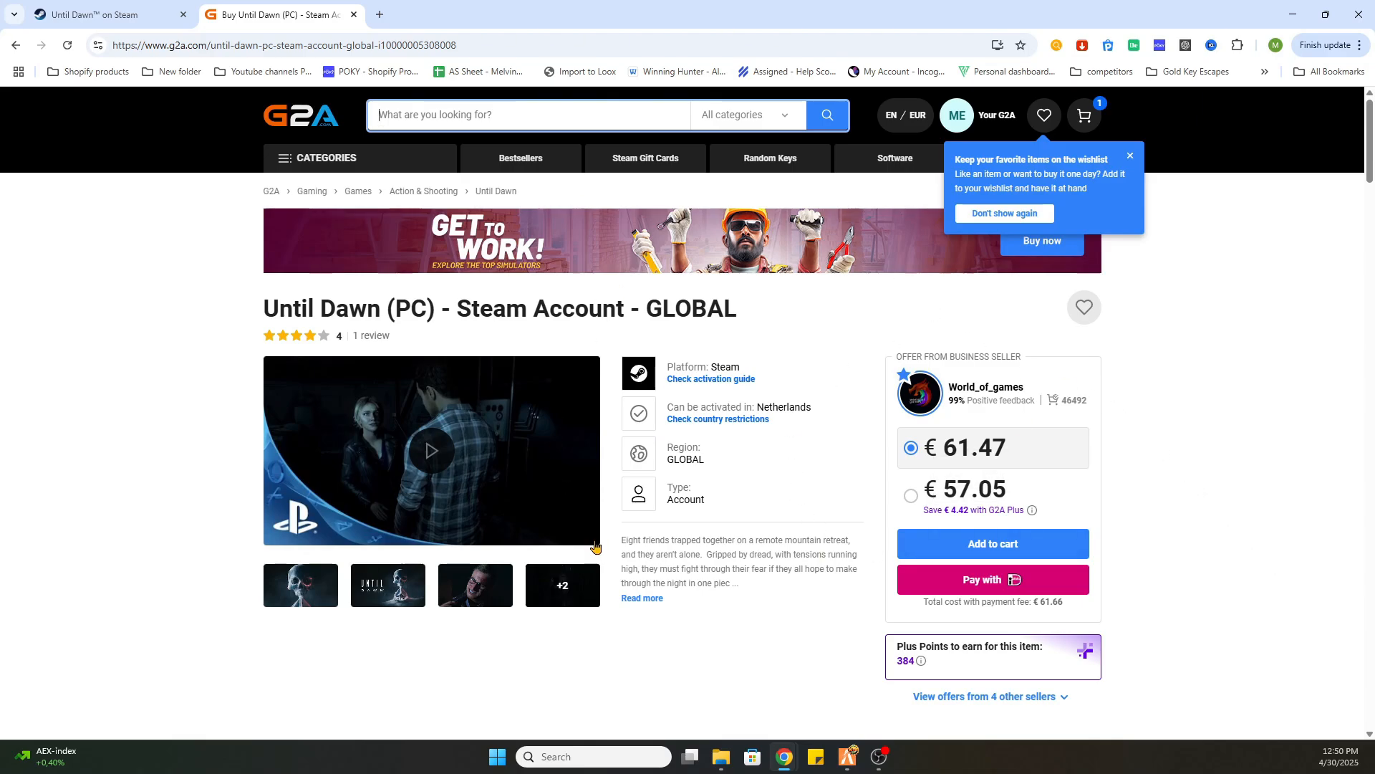
mouse_move(603, 426)
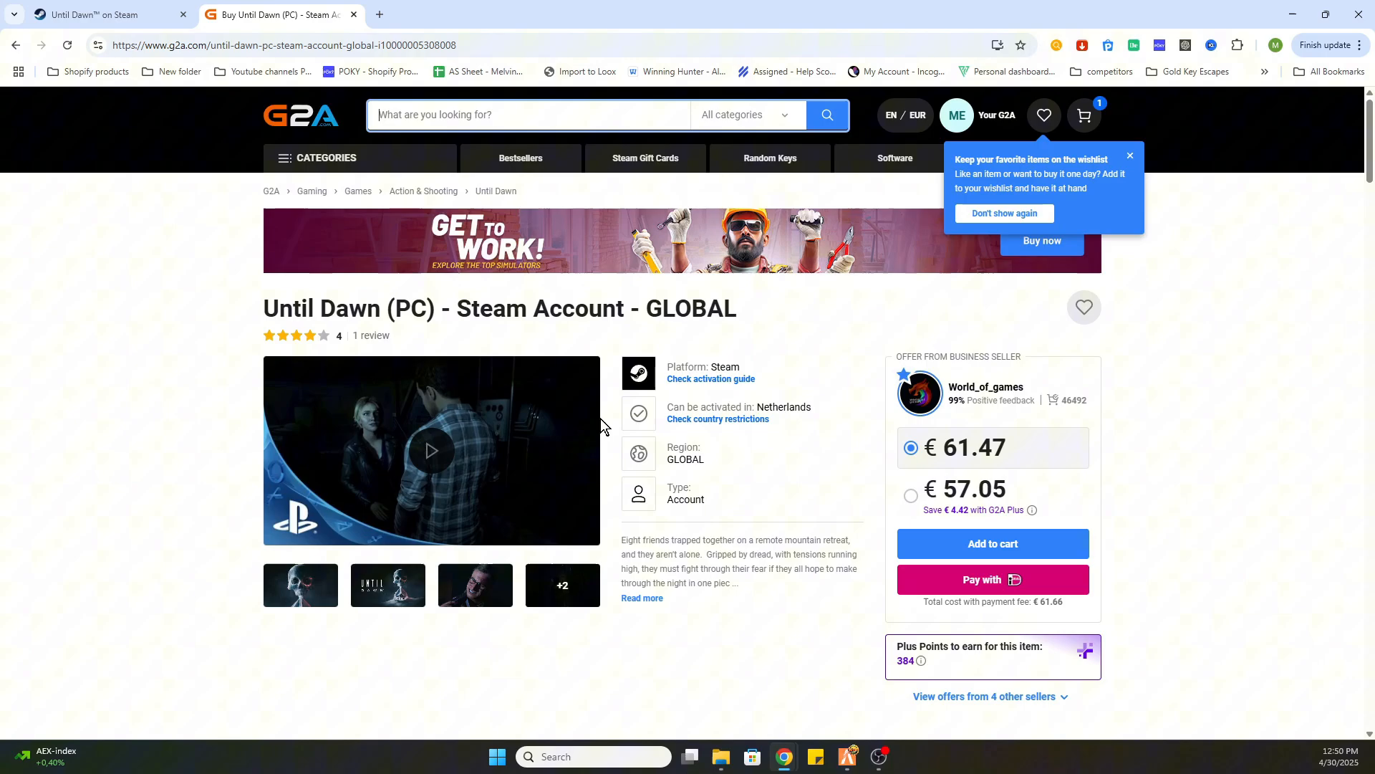
mouse_move(788, 405)
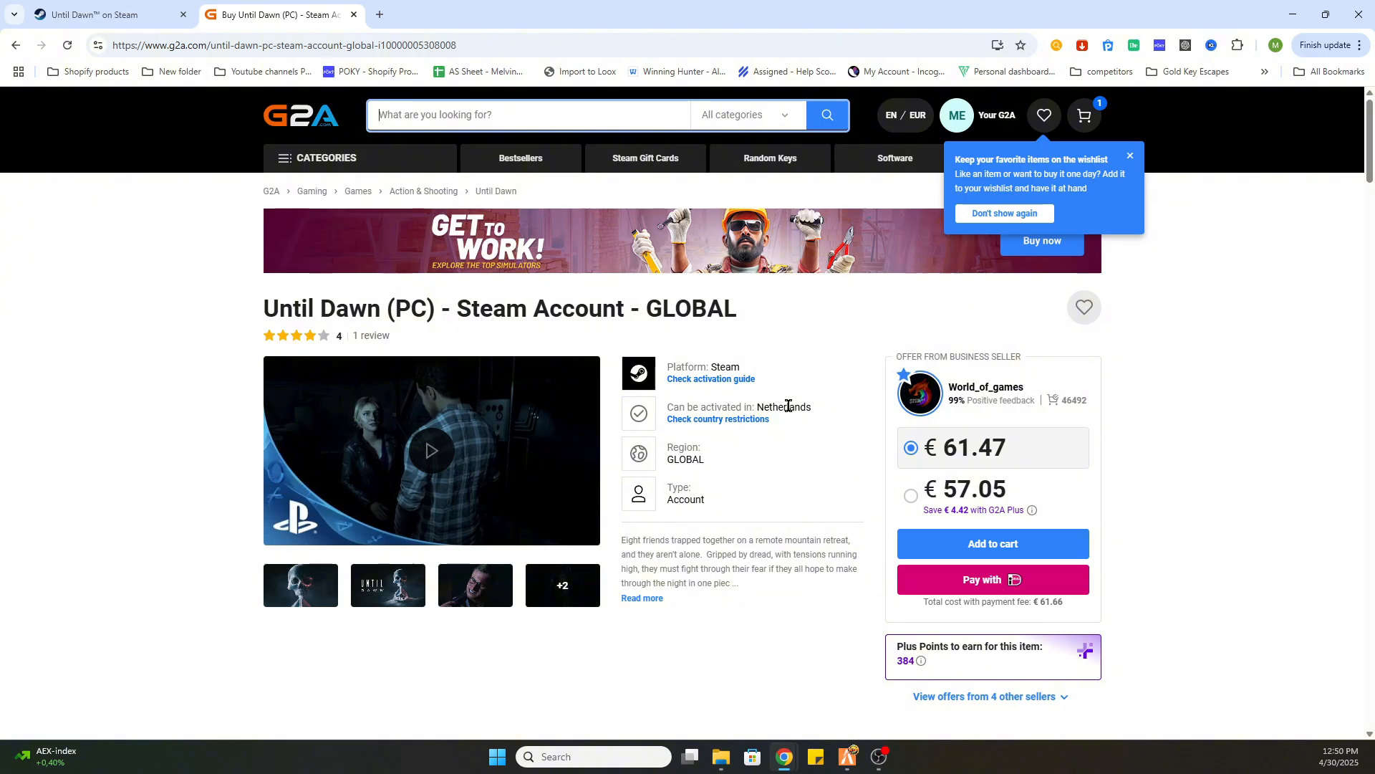